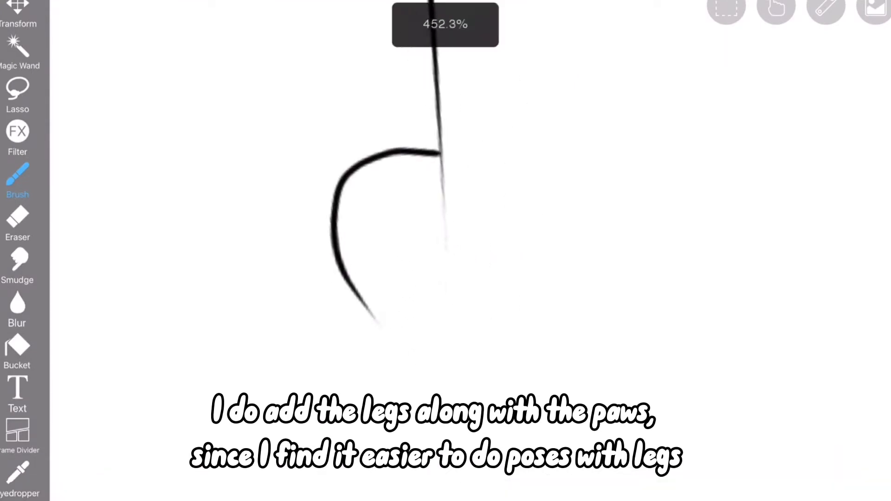
Draw the curved paw outline branching off the leg line
{"action": "left_click_drag", "start_coordinate": [353, 239], "coordinate": [424, 327]}
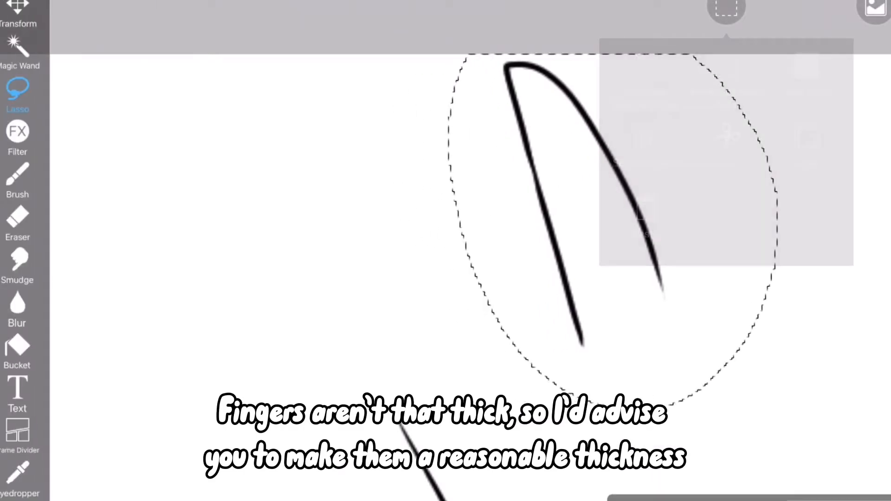
Pick the tool from the left toolbar to work on the tapered finger stroke
{"action": "left_click", "coordinate": [18, 179]}
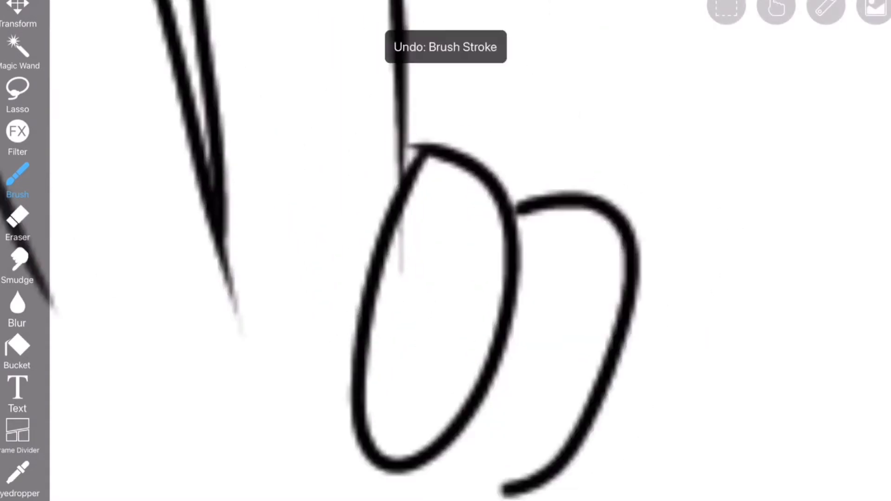
Erase overlapping finger lines with the Eraser, then return to the Brush for drawing
{"action": "left_click", "coordinate": [17, 217]}
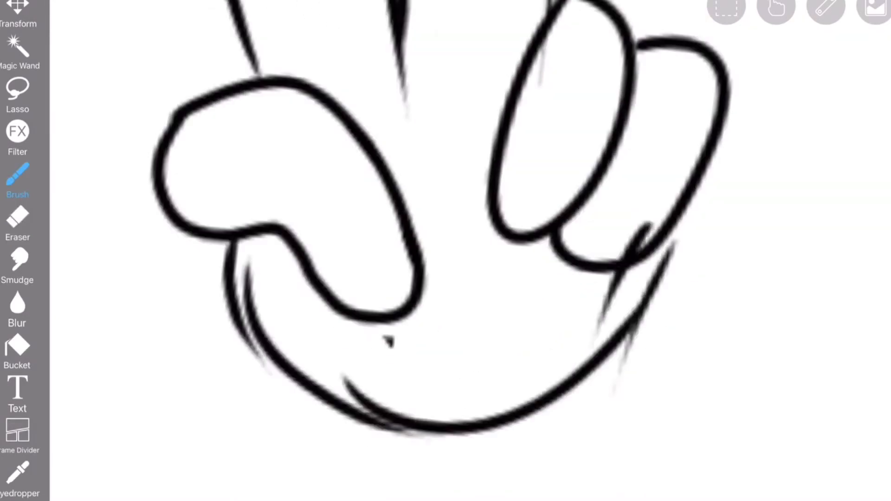
{"action": "left_click", "coordinate": [17, 217]}
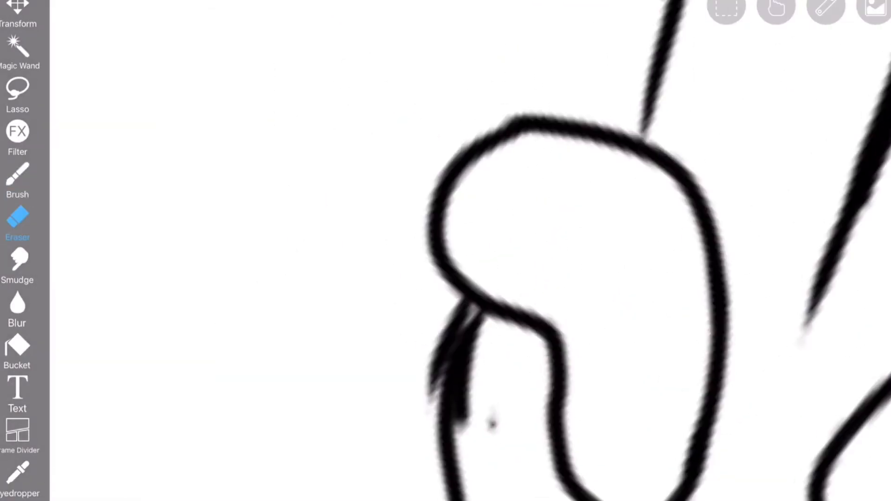
{"action": "left_click", "coordinate": [18, 176]}
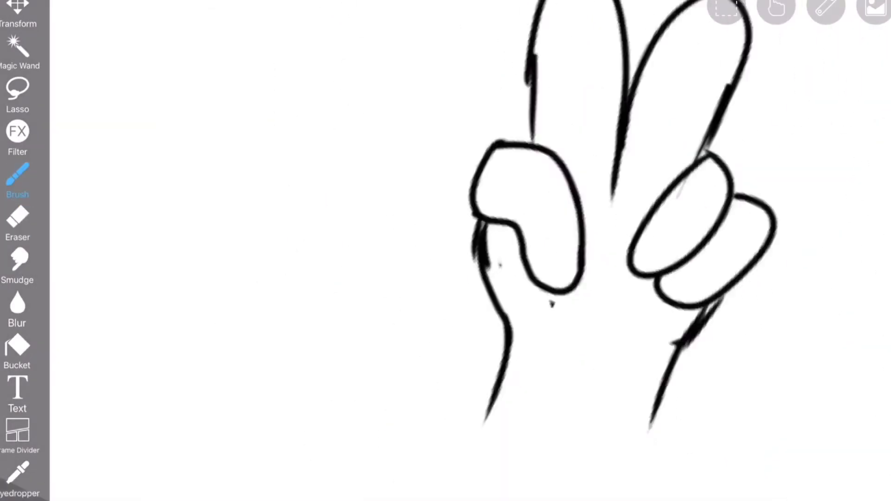